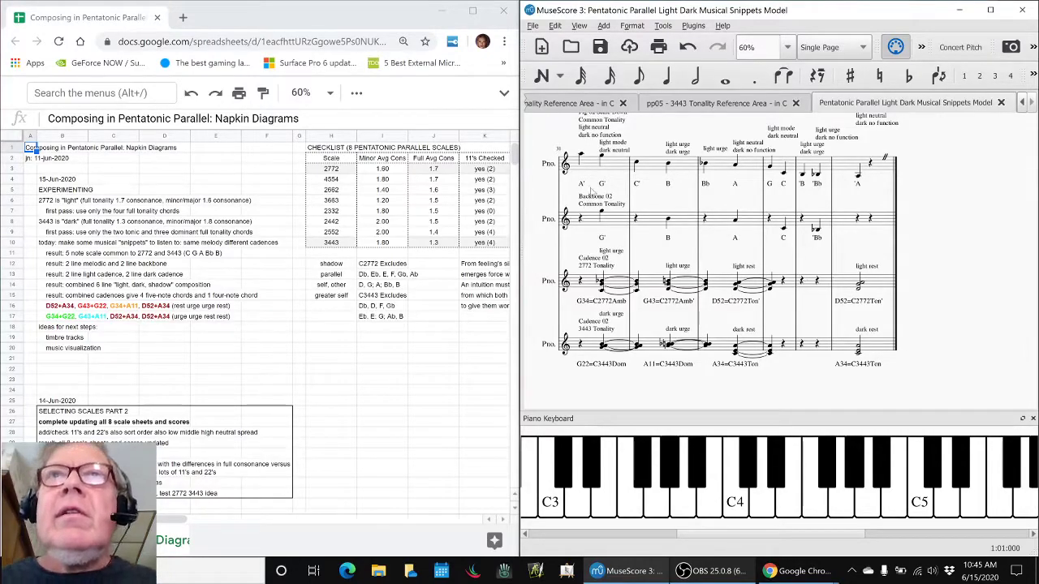
Read the 2772 checklist entry and its 'light' note, then switch to the 2772 chords sheet.
click(591, 163)
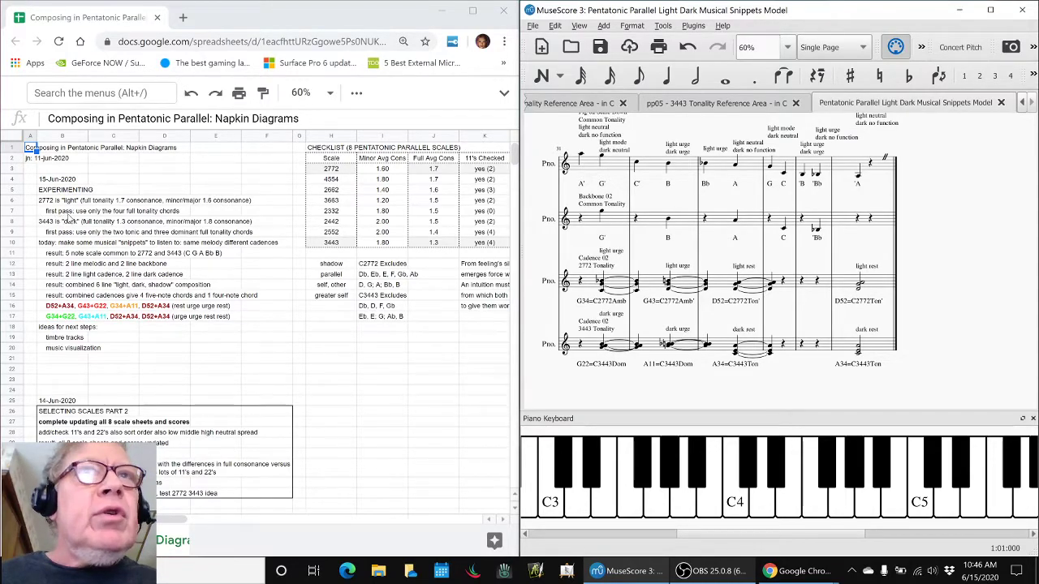
click(331, 167)
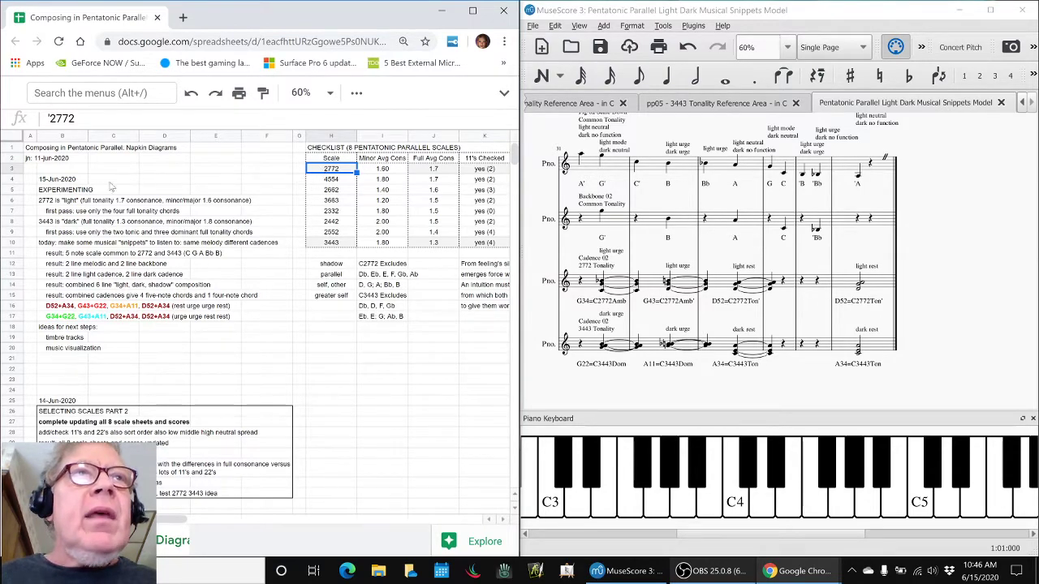
click(62, 200)
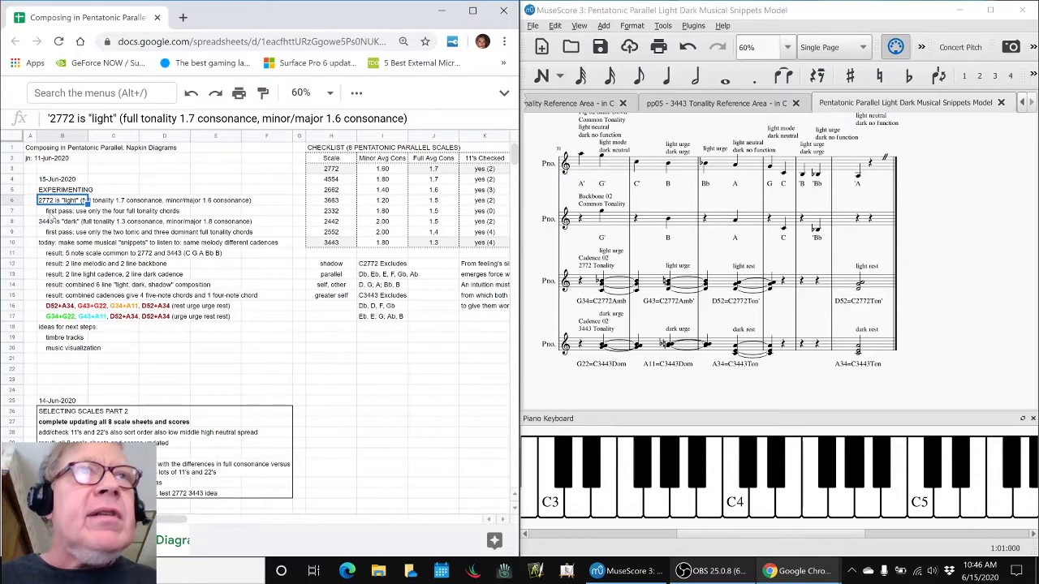
click(61, 211)
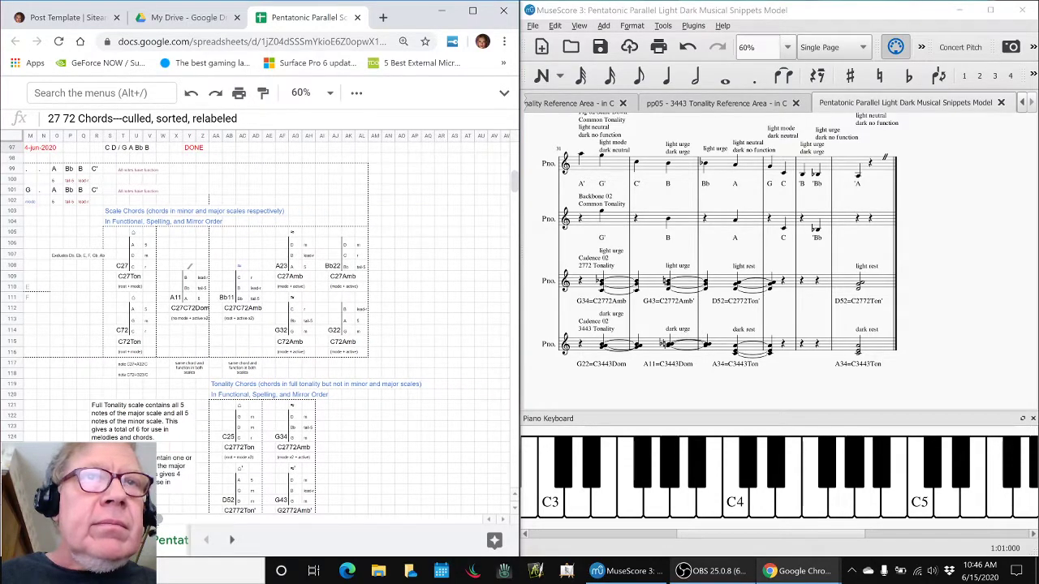
Scroll through the tonality chord diagram grid, then return to the Composing in Pentatonic Parallel notes.
scroll(down, 3)
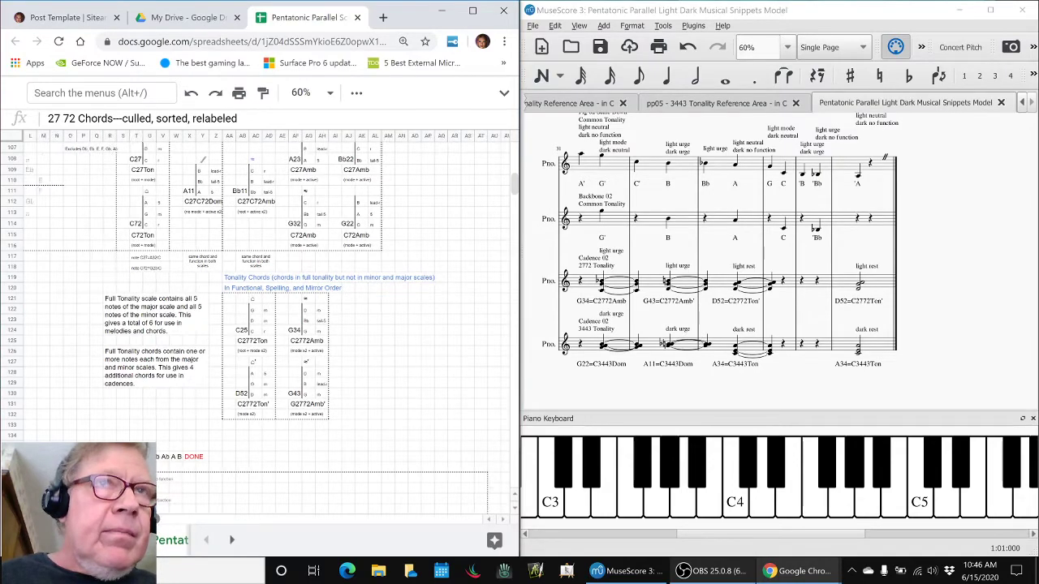
scroll(down, 3)
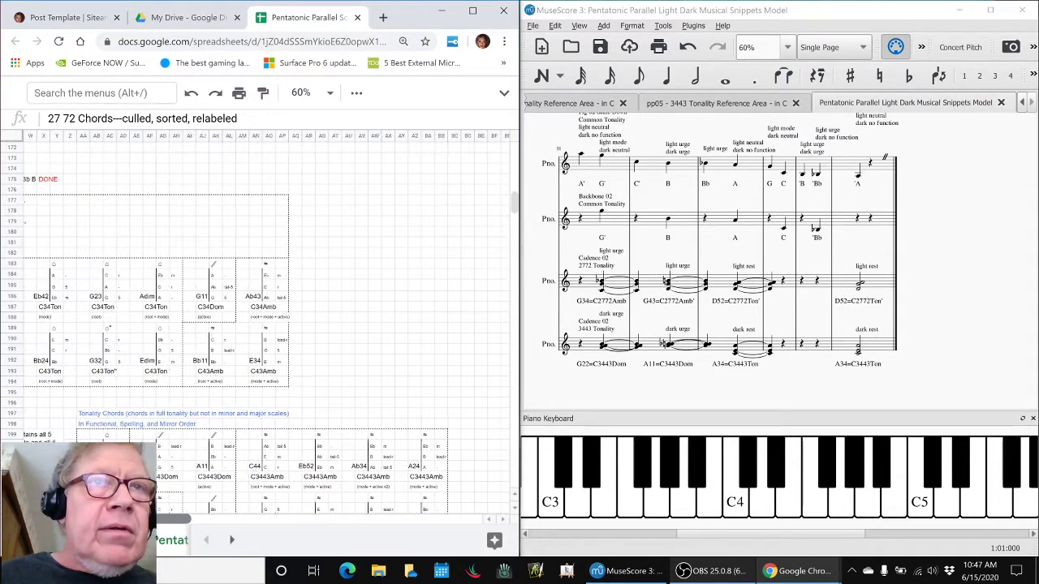
scroll(down, 3)
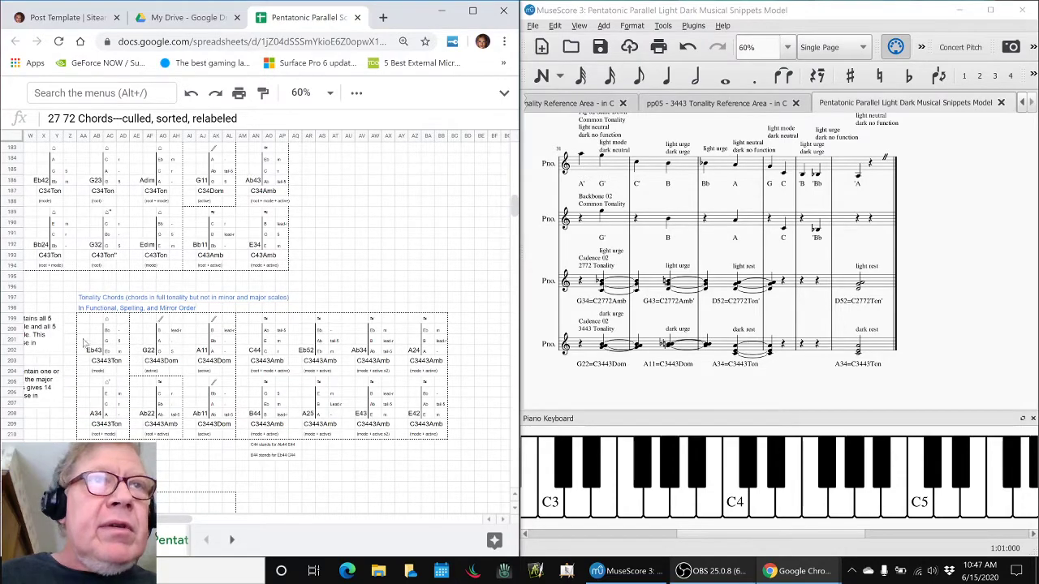
click(85, 328)
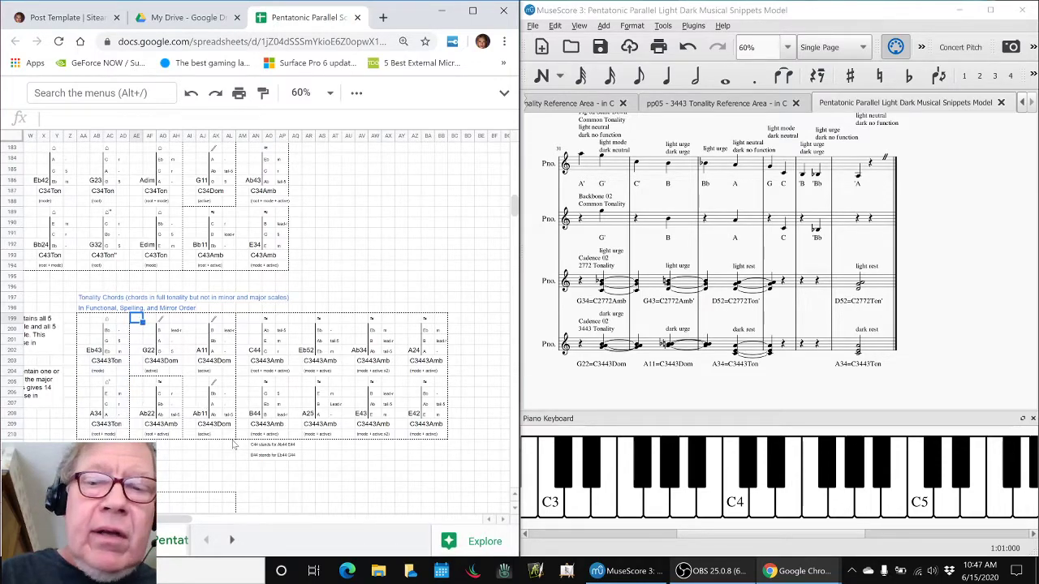
click(227, 435)
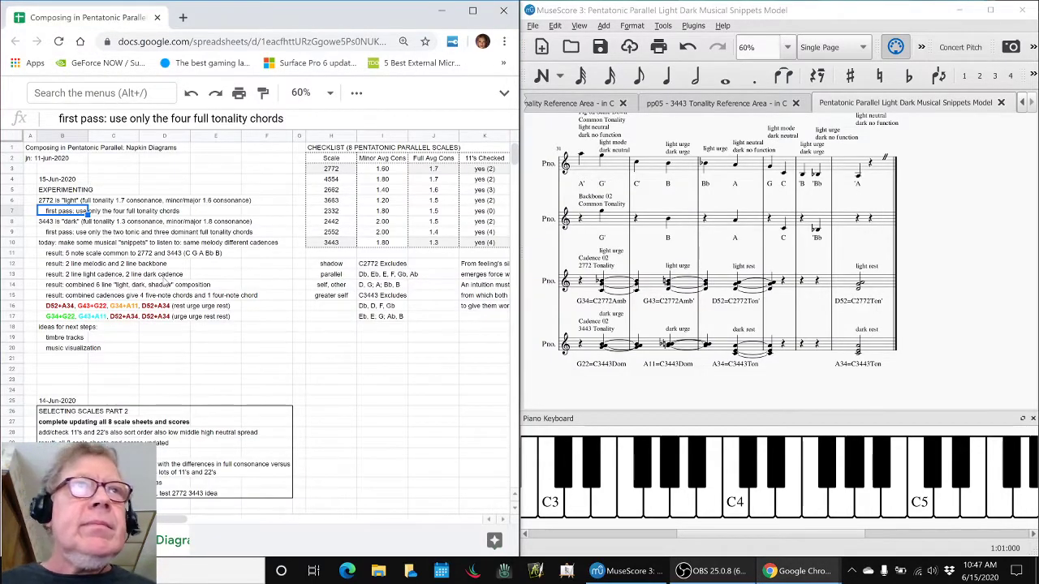
click(62, 242)
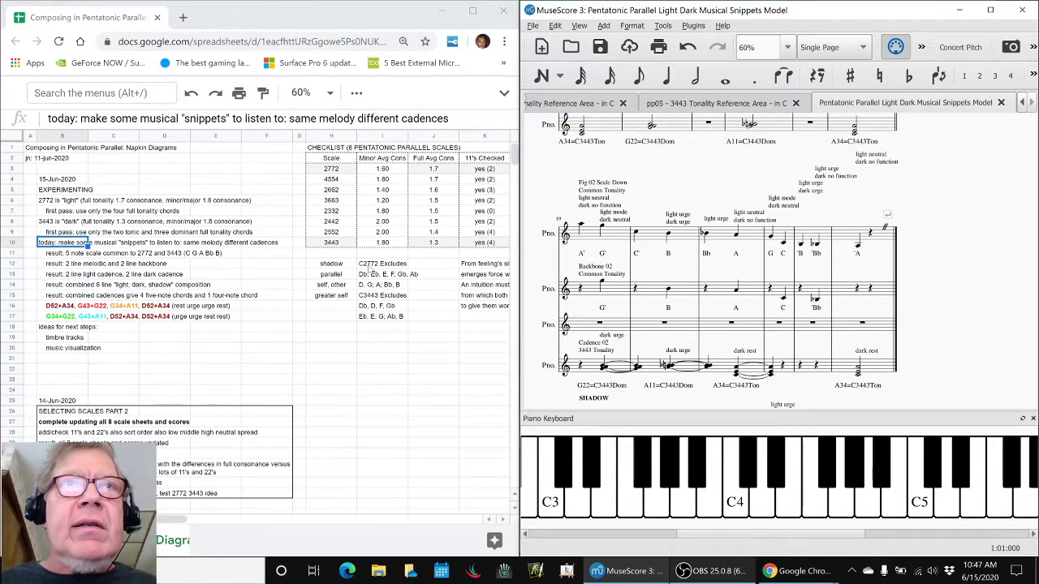
click(382, 286)
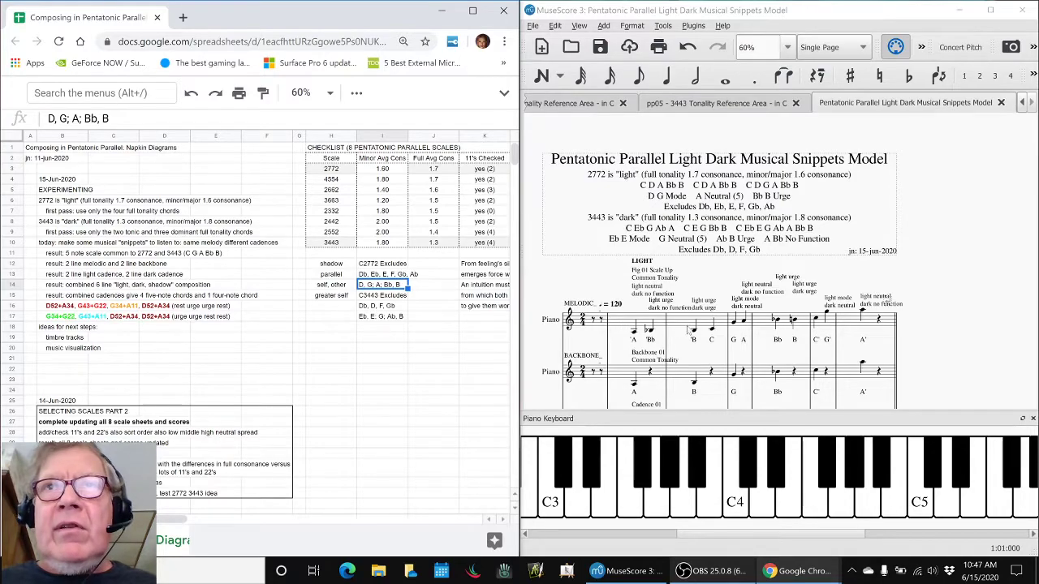
Play the snippets score and read the note on the five-note scale shared by 2772 and 3443.
click(711, 333)
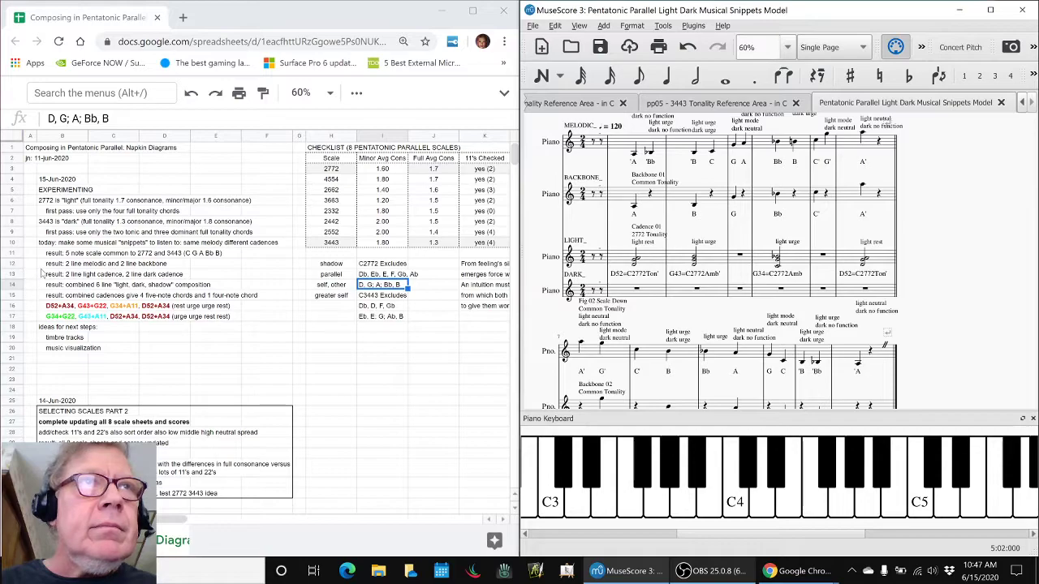
click(61, 253)
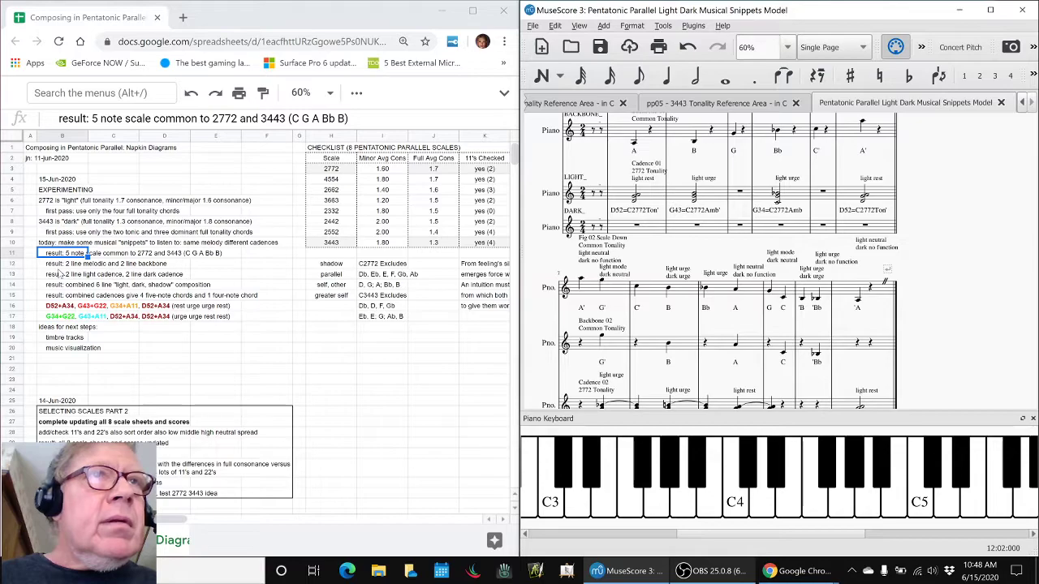
Read the '2 line light cadence, 2 line dark cadence' result note and focus the score.
click(64, 274)
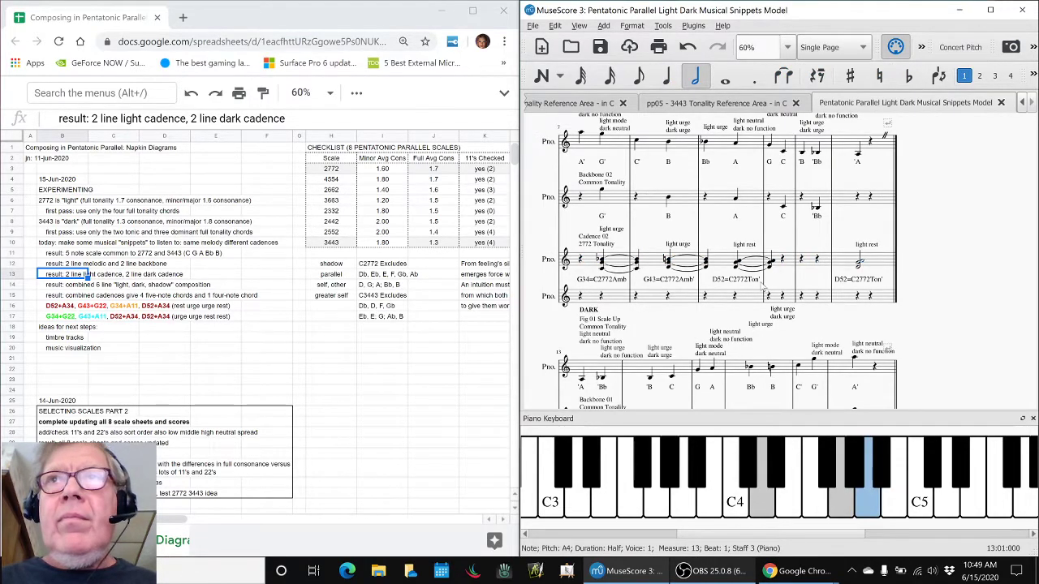
scroll(down, 3)
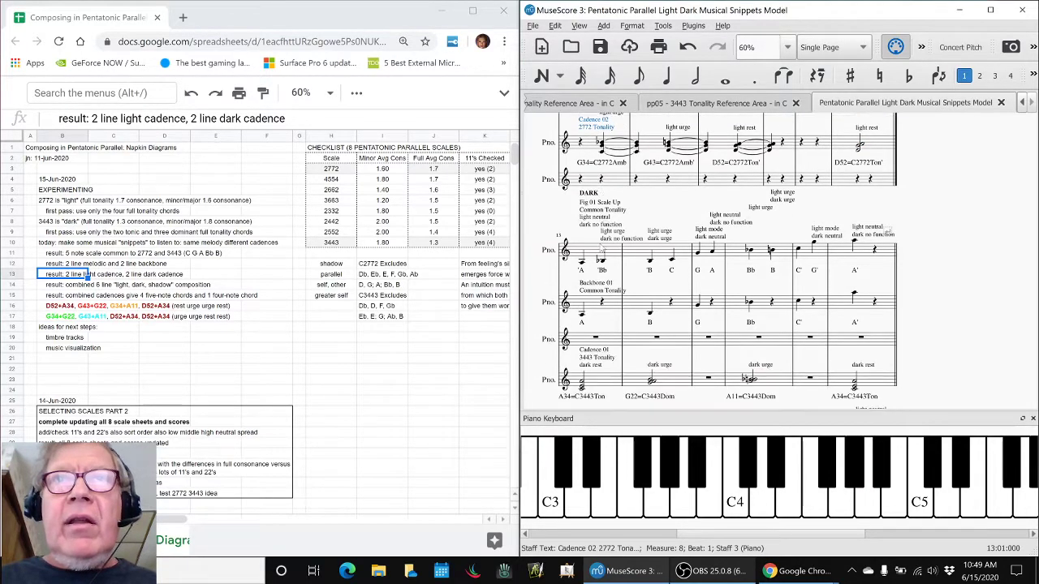
click(583, 351)
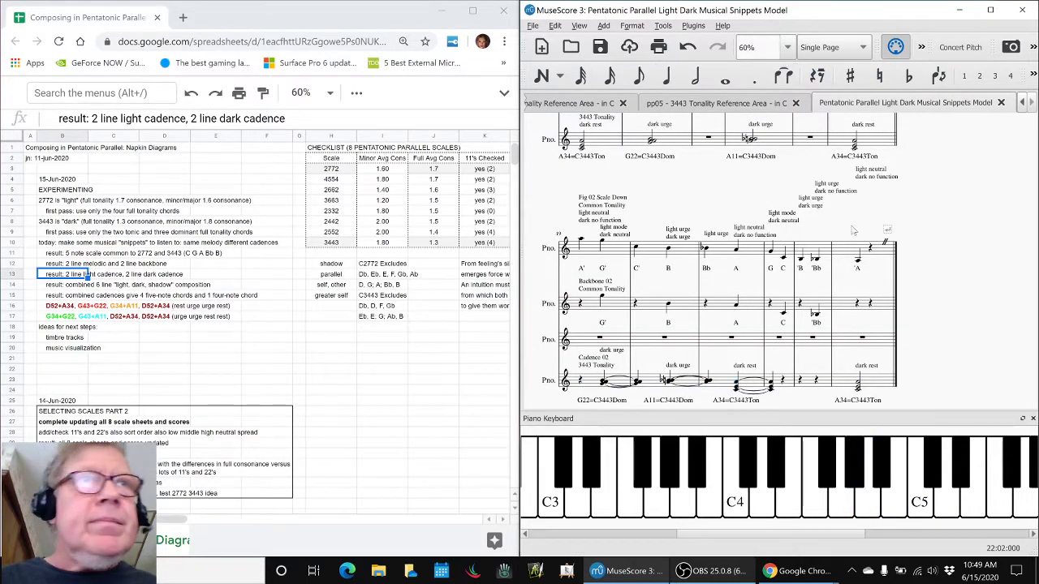
Scroll the score past the LIGHT section down to the SHADOW cadence passages.
scroll(down, 3)
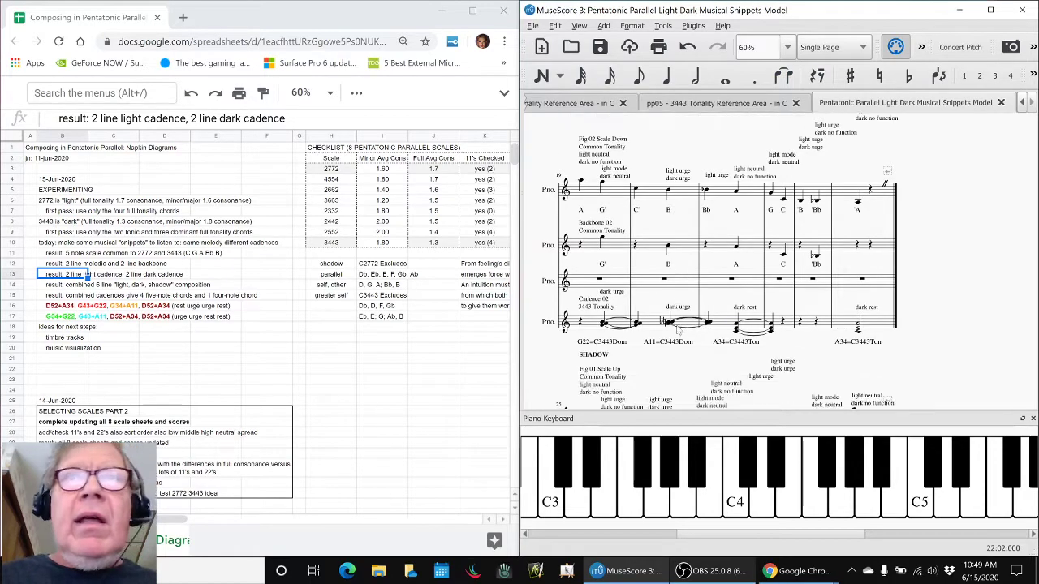
scroll(down, 3)
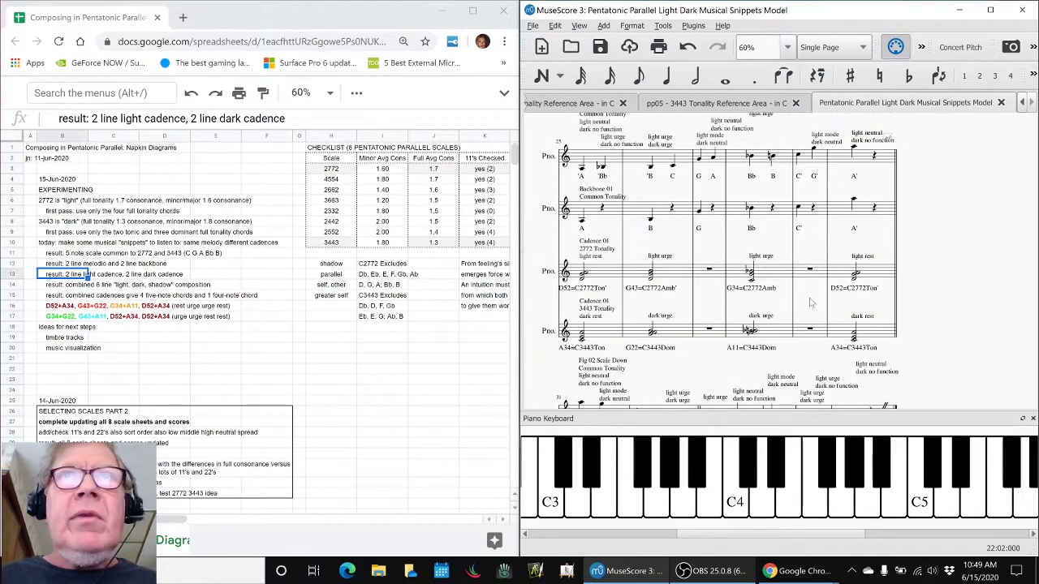
scroll(down, 3)
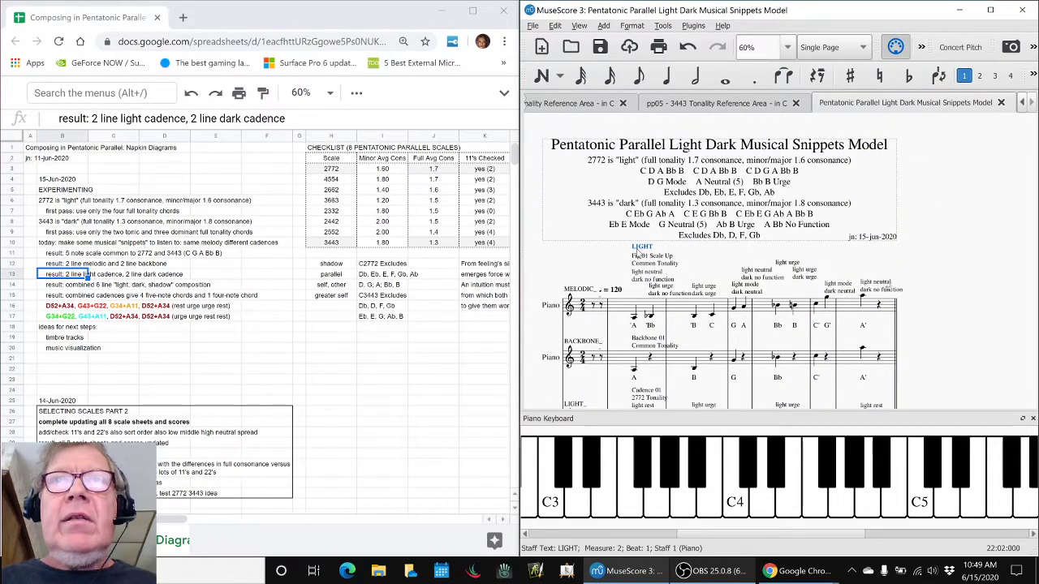
scroll(down, 3)
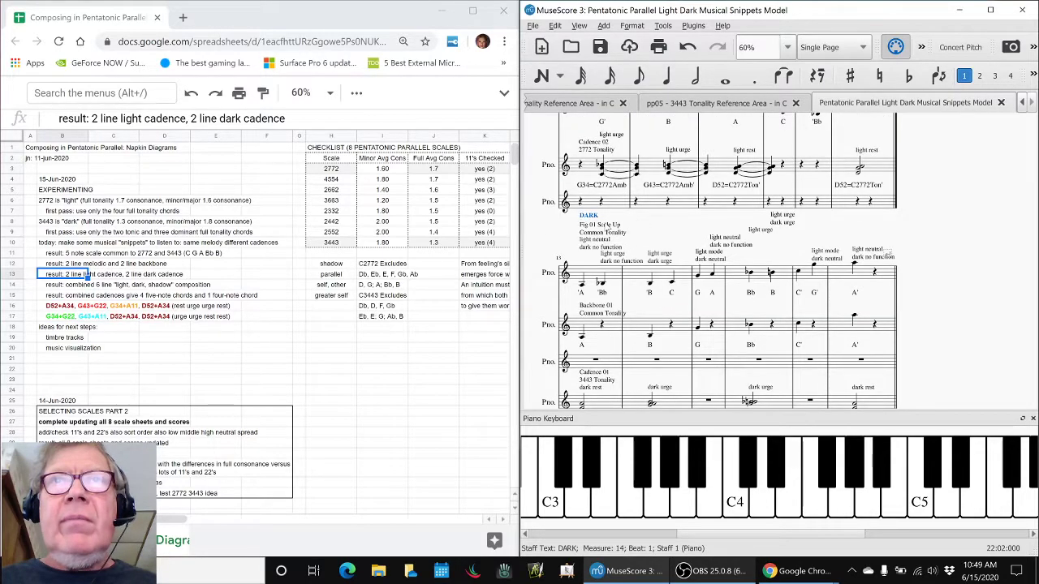
scroll(down, 3)
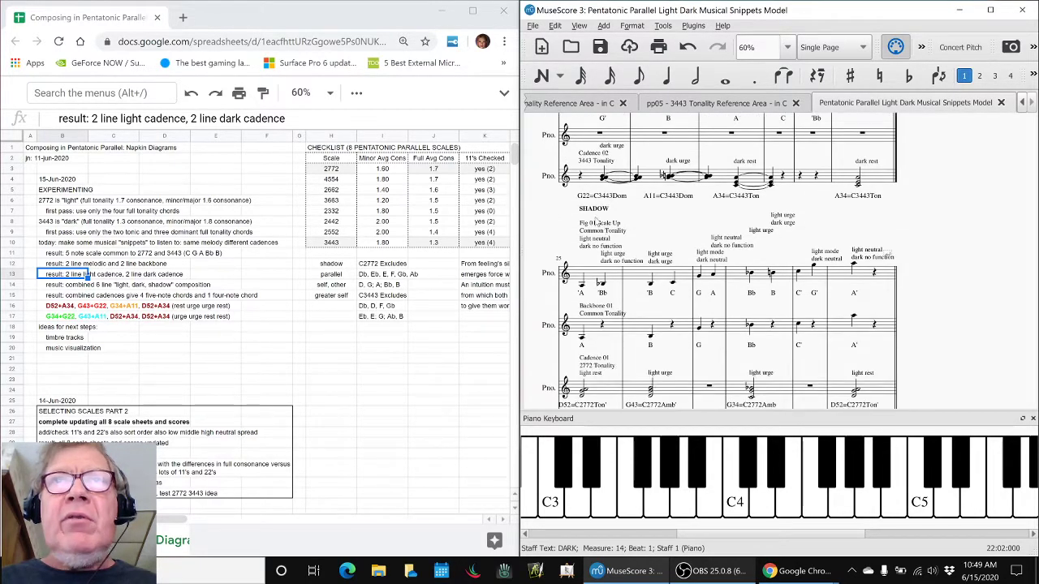
scroll(down, 3)
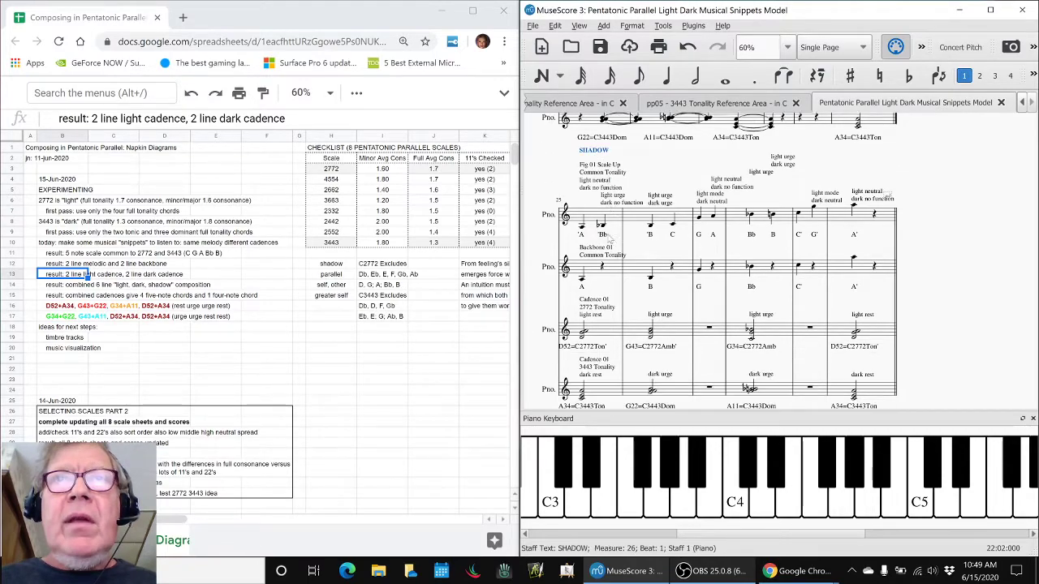
scroll(down, 3)
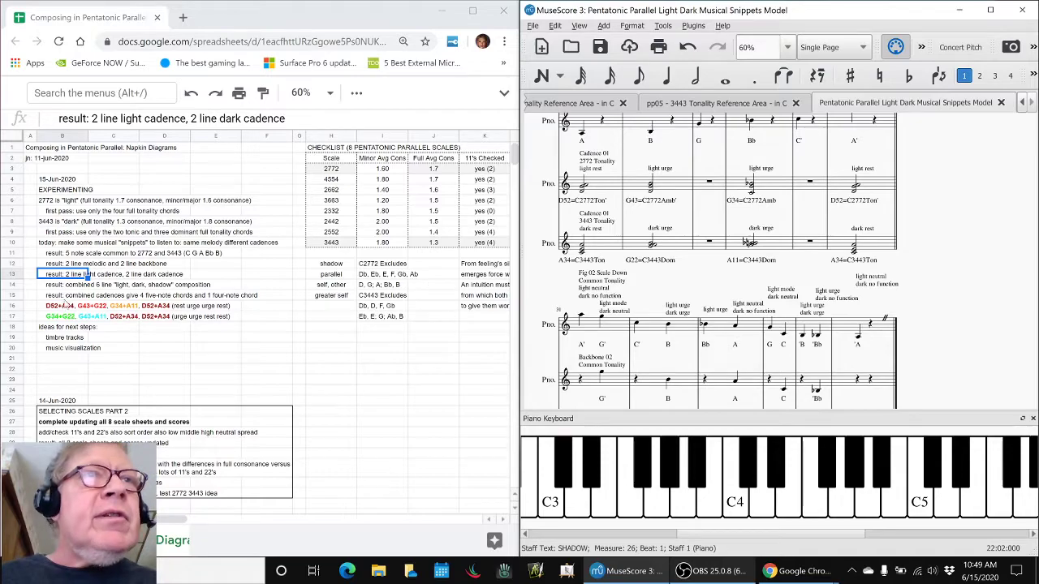
click(65, 305)
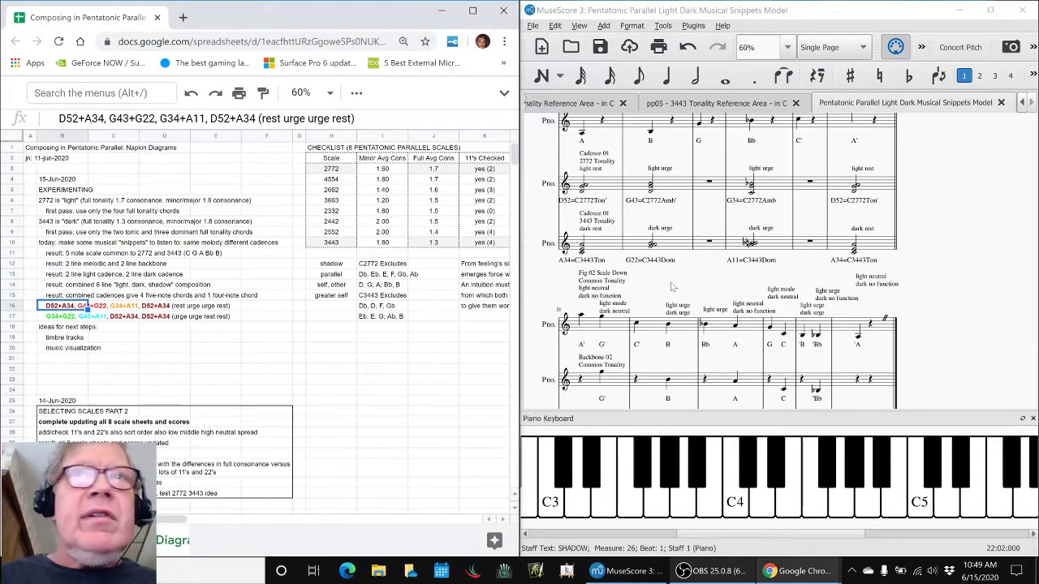
click(591, 182)
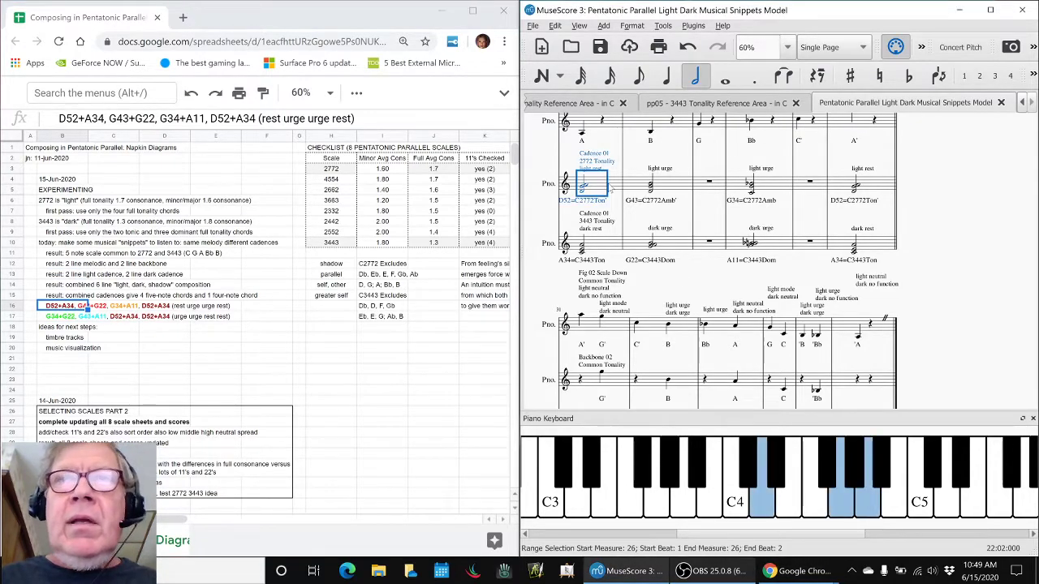
click(591, 244)
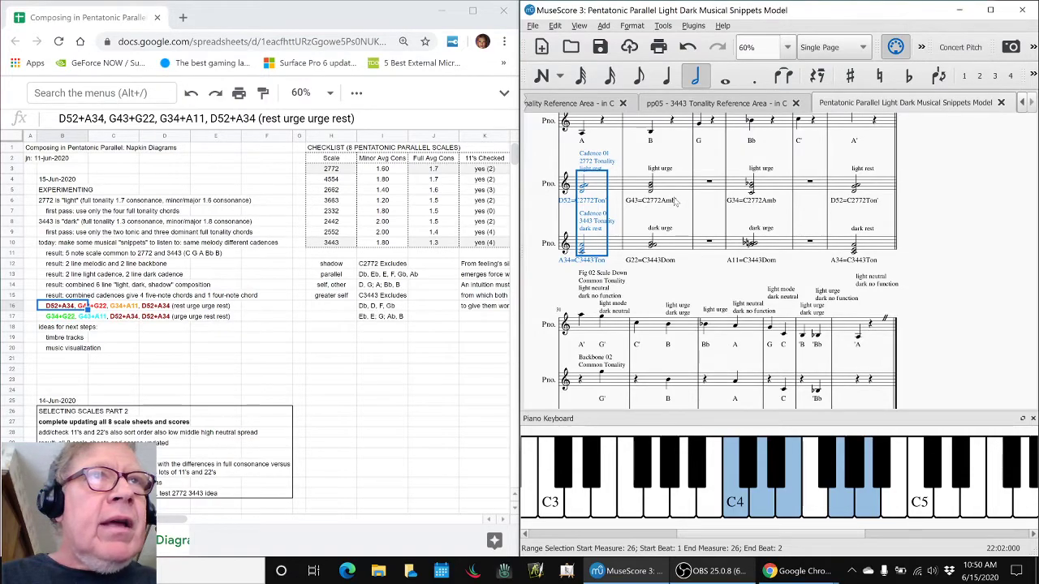
mouse_move(773, 186)
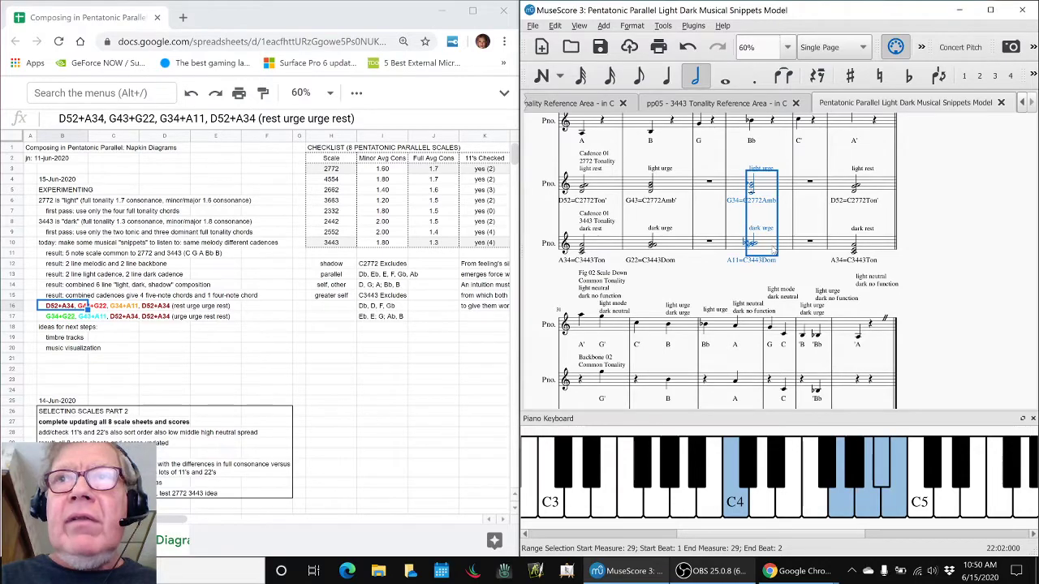
click(659, 178)
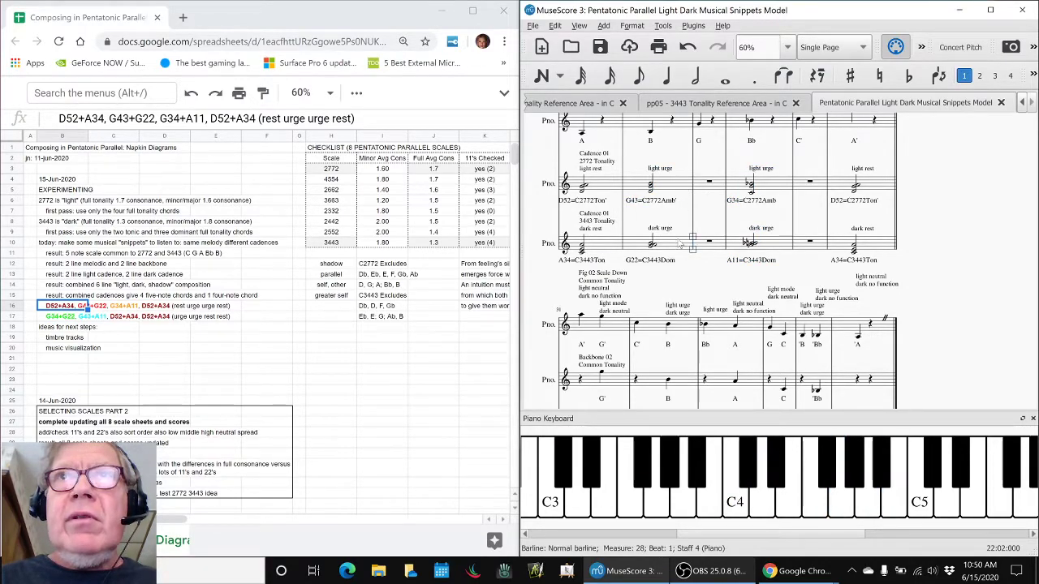
click(649, 179)
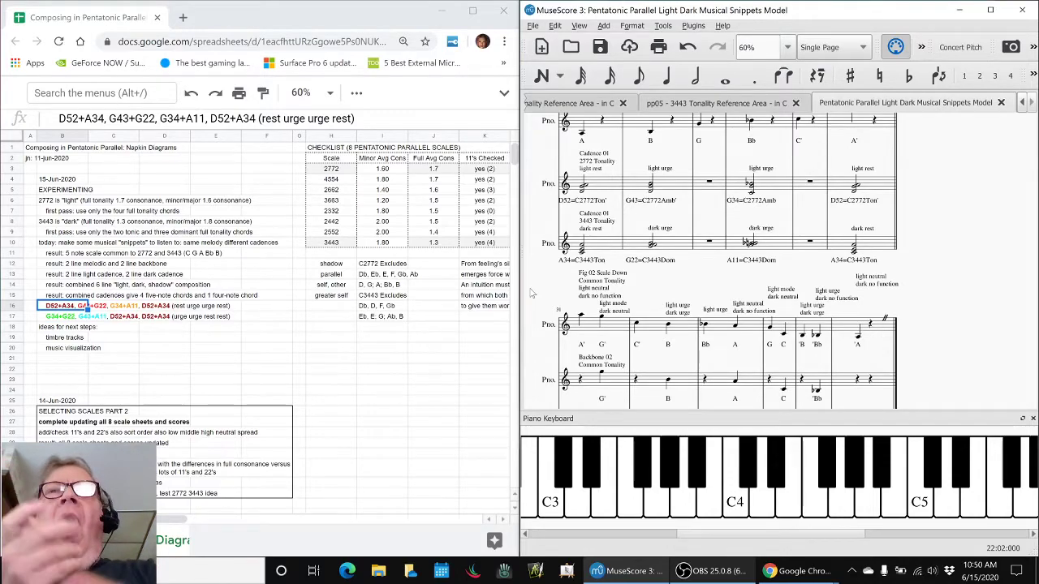
mouse_move(361, 167)
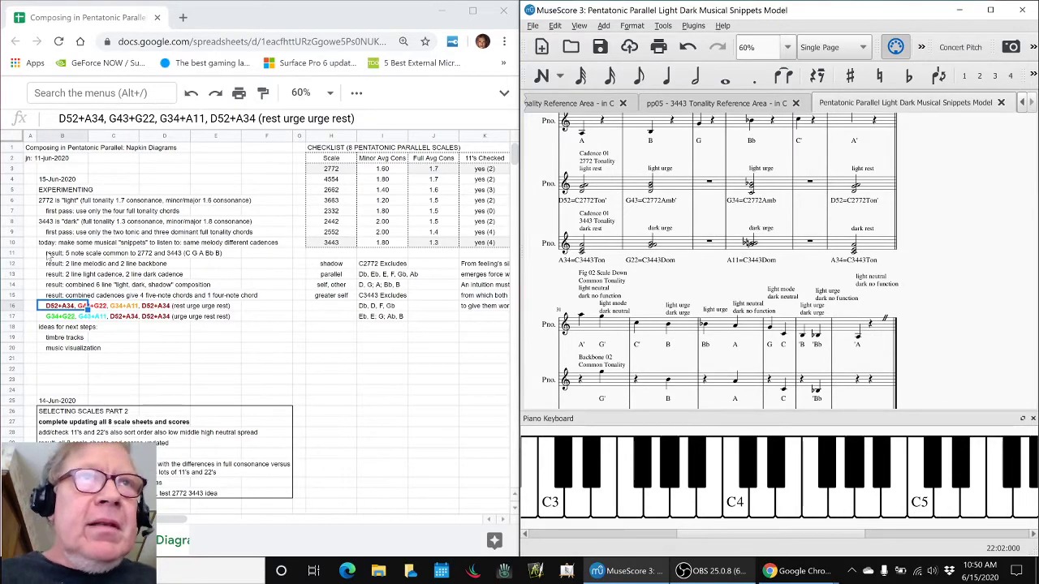
click(62, 253)
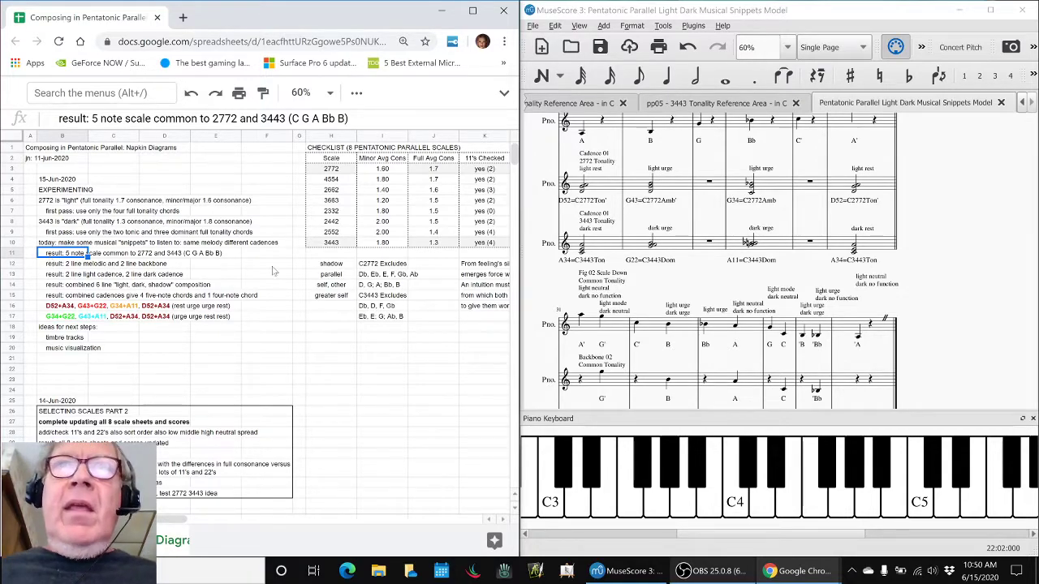
click(590, 183)
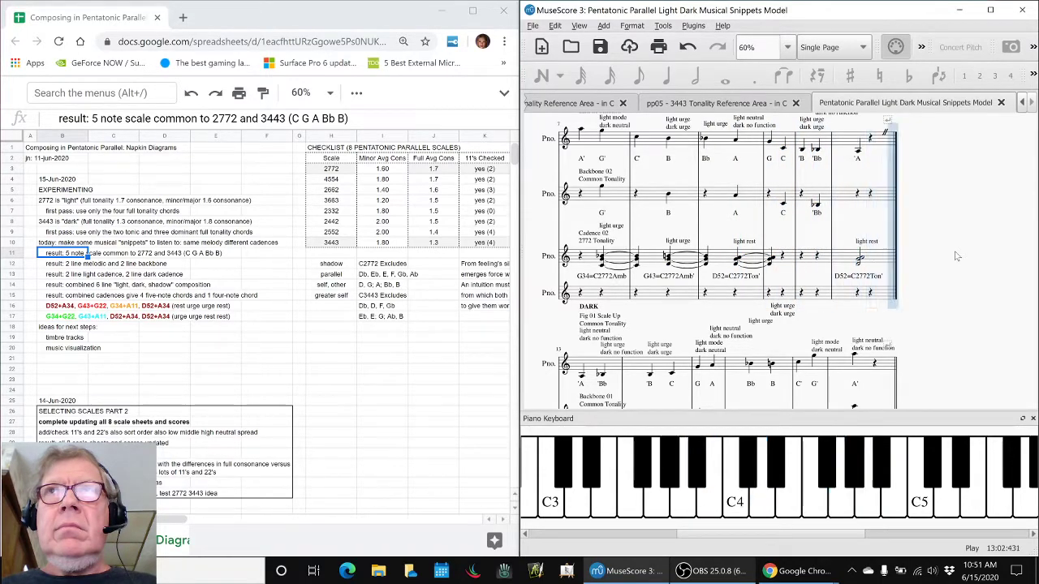
Follow playback through the Backdrop 01, DARK and Cadence 02 passages.
scroll(down, 3)
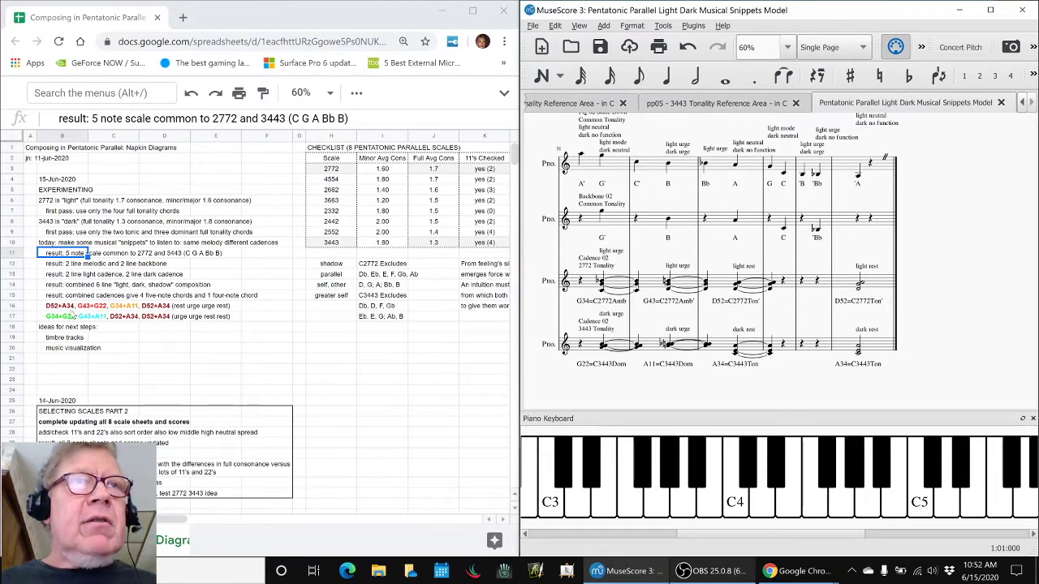
Stop playback and add the idea 'experiment with making chords last longer' under music visualization.
click(65, 336)
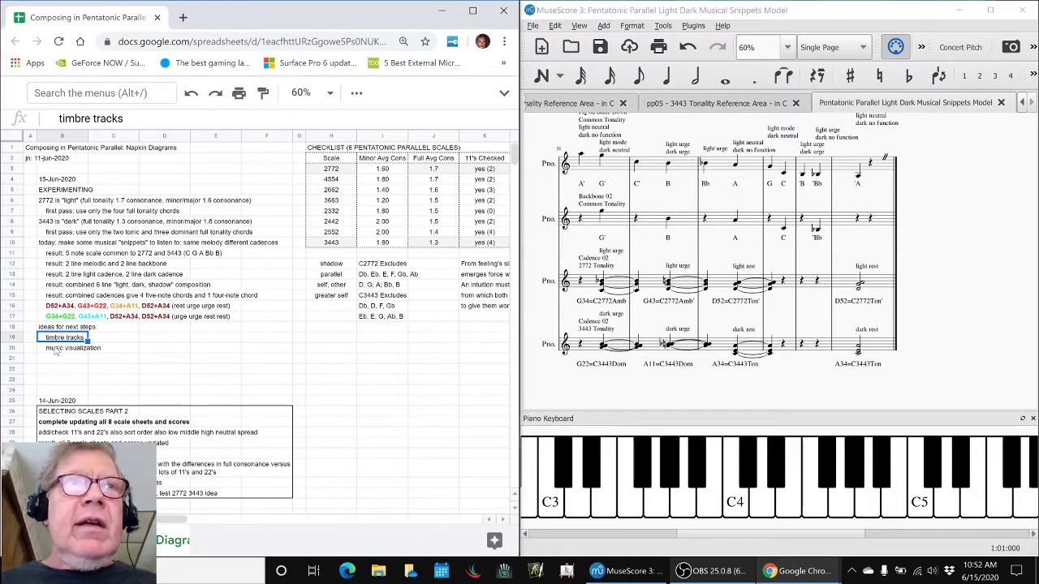
click(72, 347)
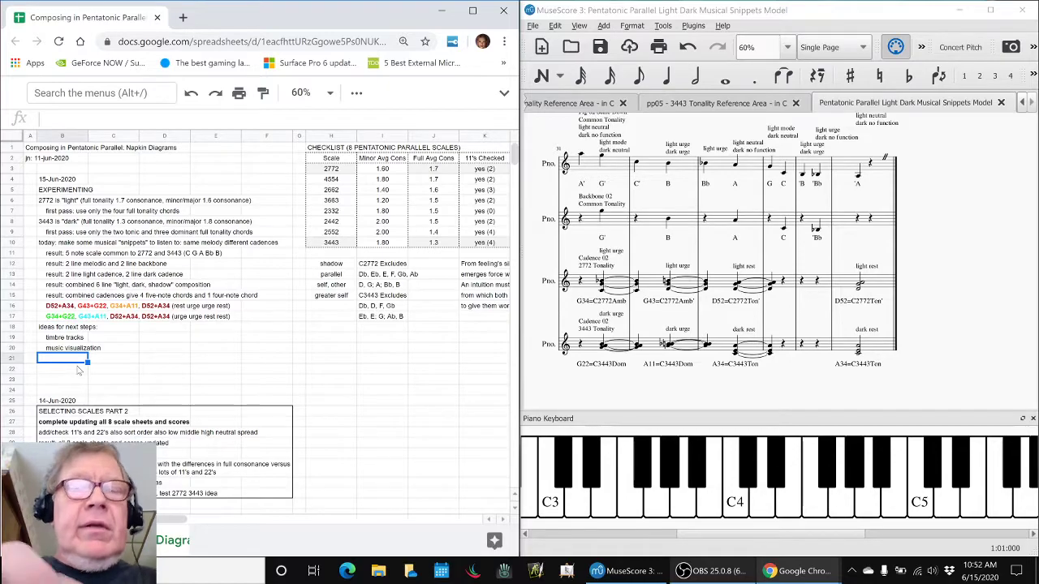
text(e)
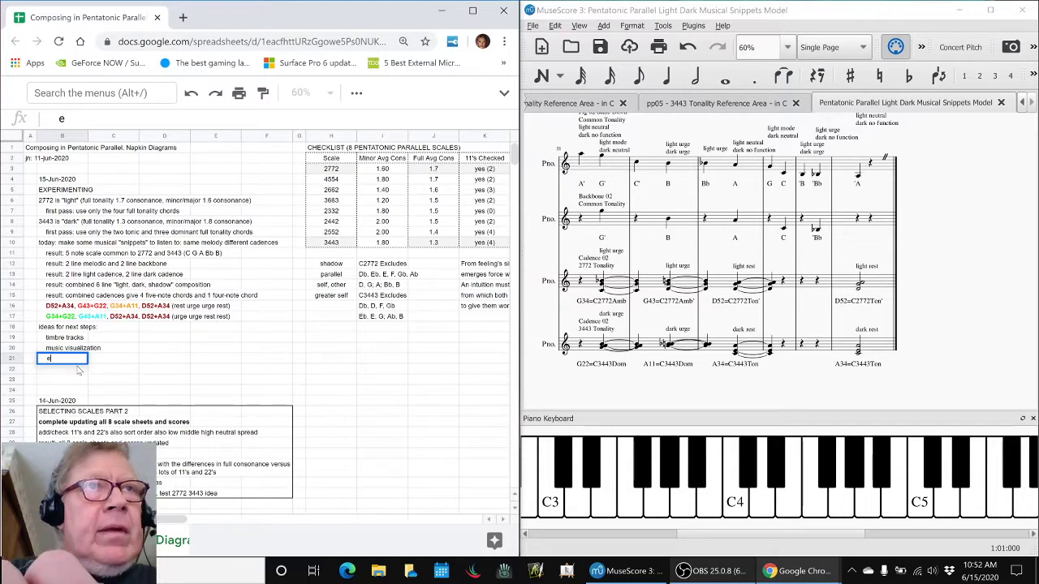
text(experiment with making chords last)
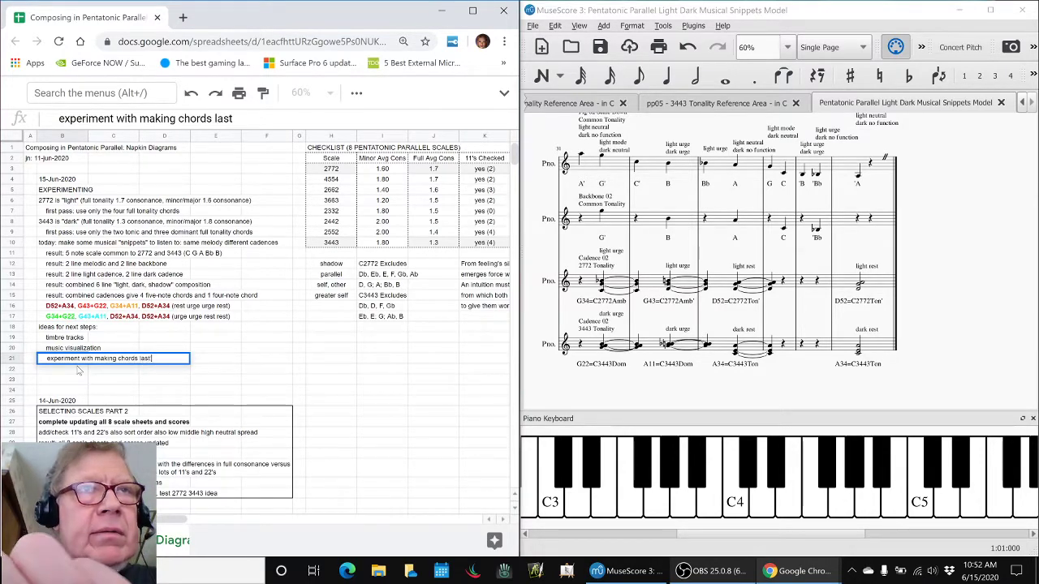
text(longer)
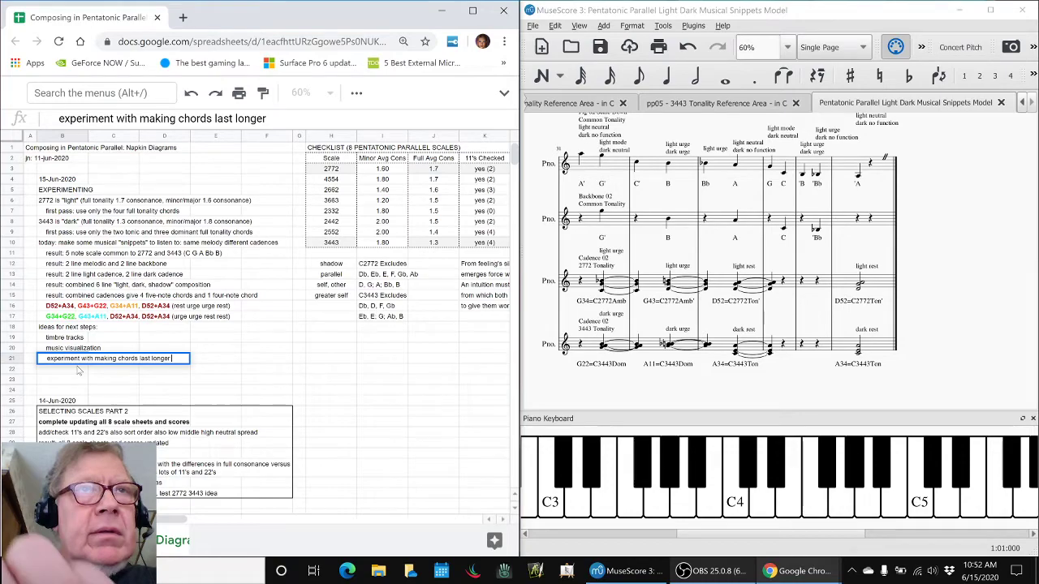